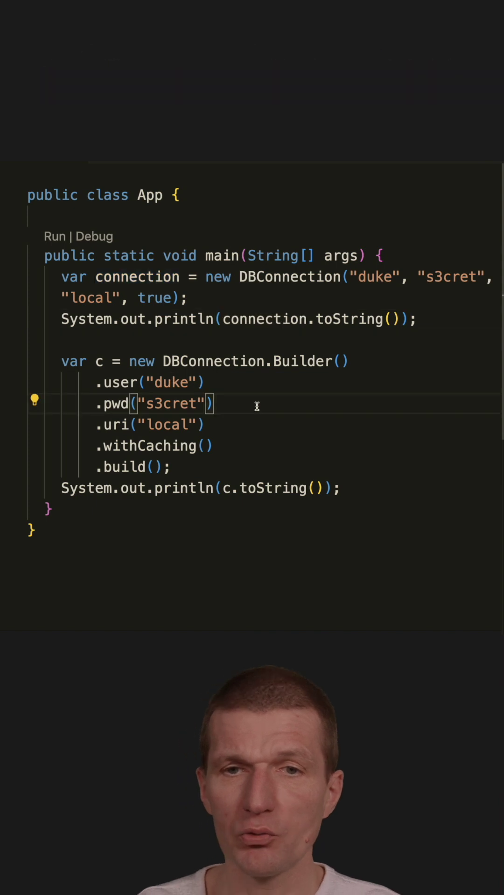
Extend the builder chain in App.java with '.uri' using code completion
{"action": "type", "text": "."}
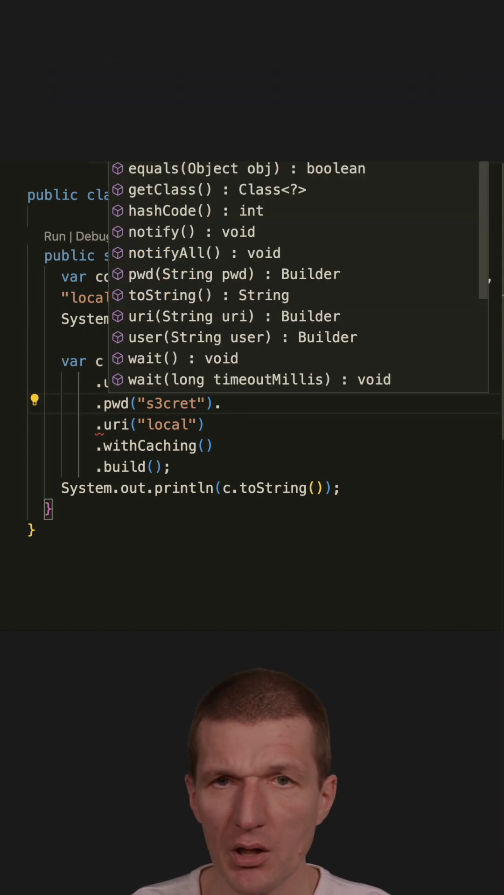
{"action": "type", "text": ".uri"}
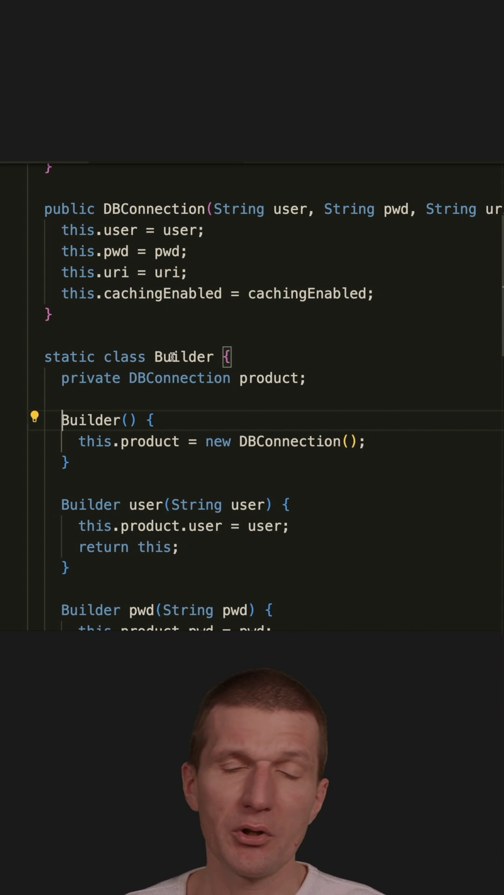
{"action": "scroll", "scroll_direction": "up", "scroll_amount": 3}
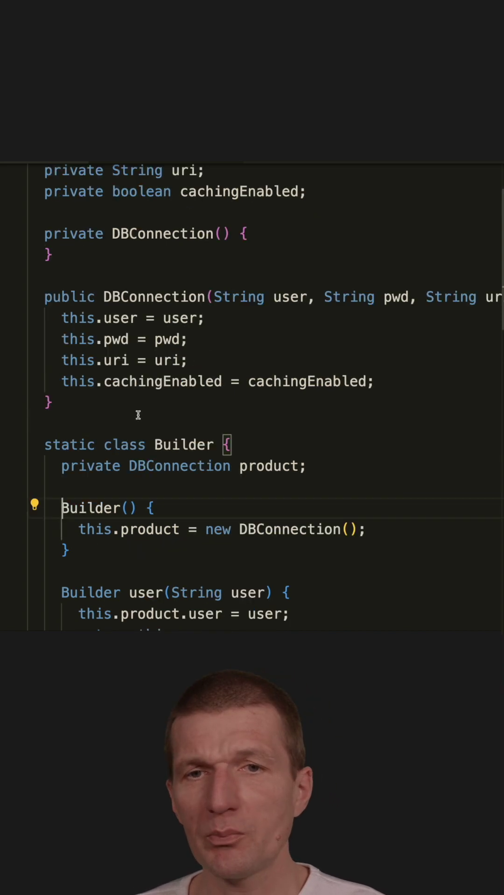
{"action": "scroll", "scroll_direction": "up", "scroll_amount": 3}
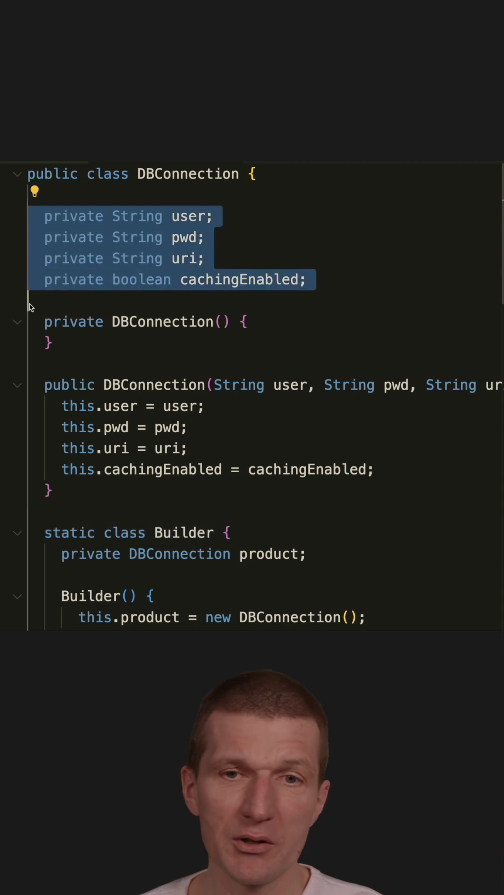
{"action": "scroll", "scroll_direction": "down", "scroll_amount": 3}
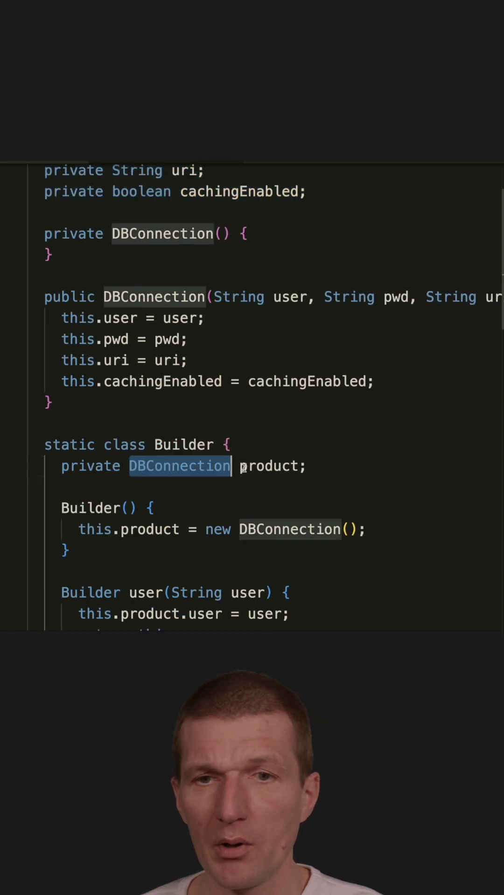
{"action": "scroll", "scroll_direction": "down", "scroll_amount": 3}
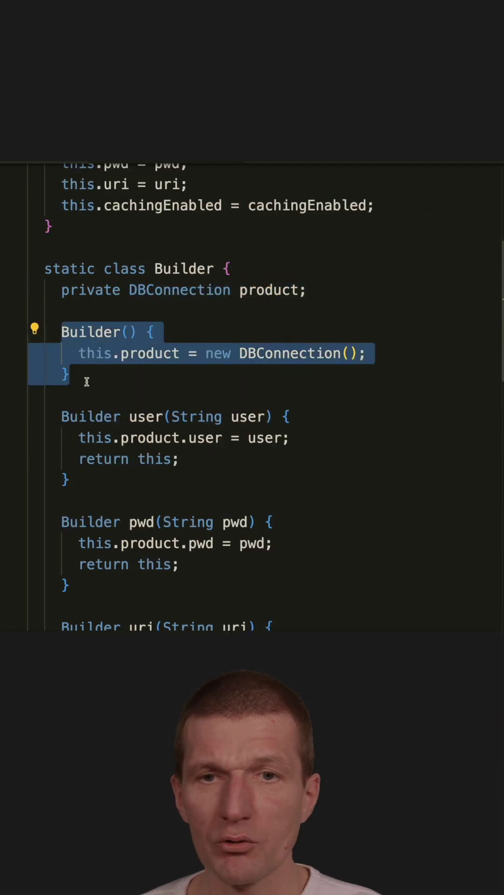
{"action": "scroll", "scroll_direction": "down", "scroll_amount": 3}
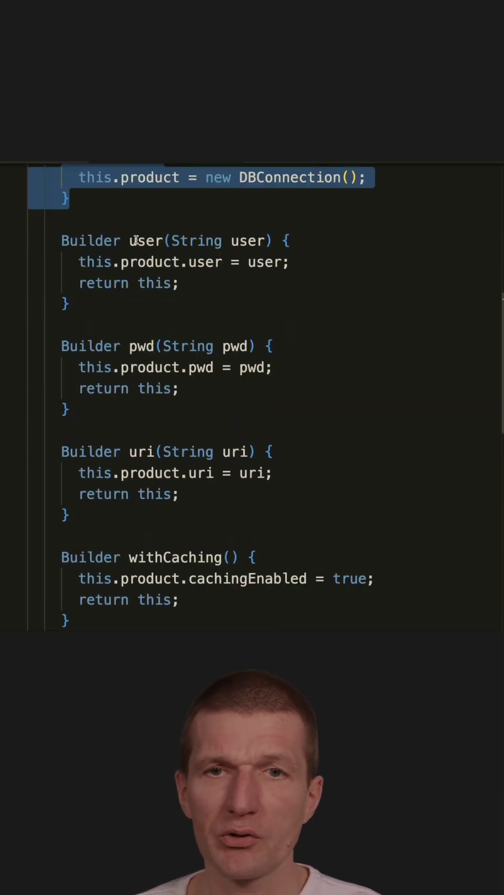
{"action": "left_click", "coordinate": [142, 346]}
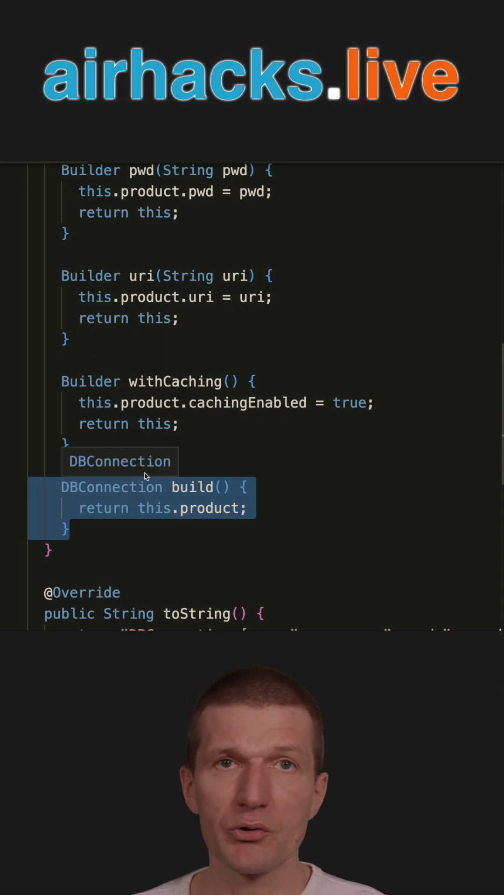
{"action": "scroll", "scroll_direction": "up", "scroll_amount": 3}
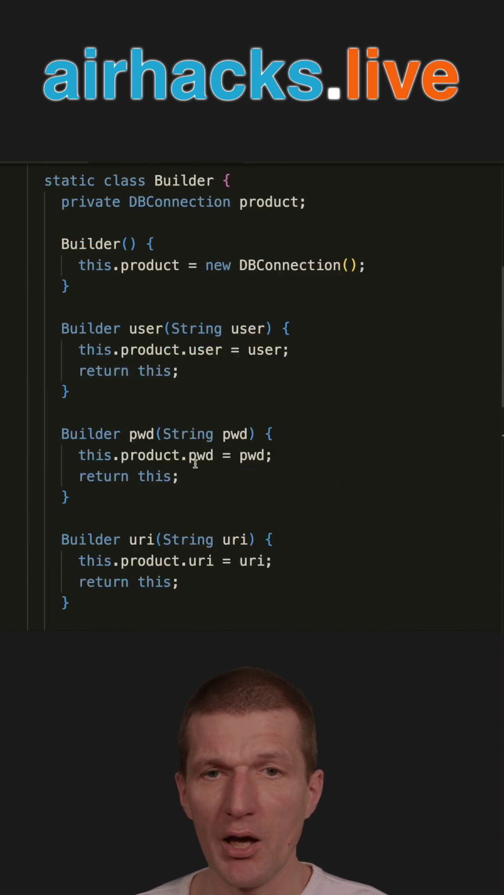